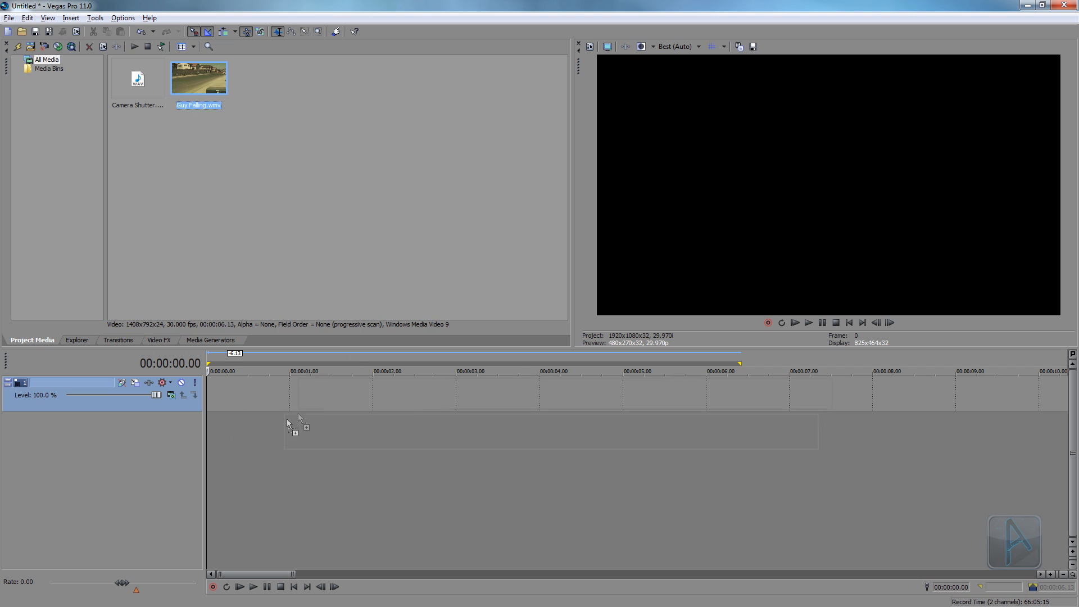
- Place Guy Falling.wmv from Project Media onto the video track at the timeline start
left_click_drag(198, 77, 482, 393)
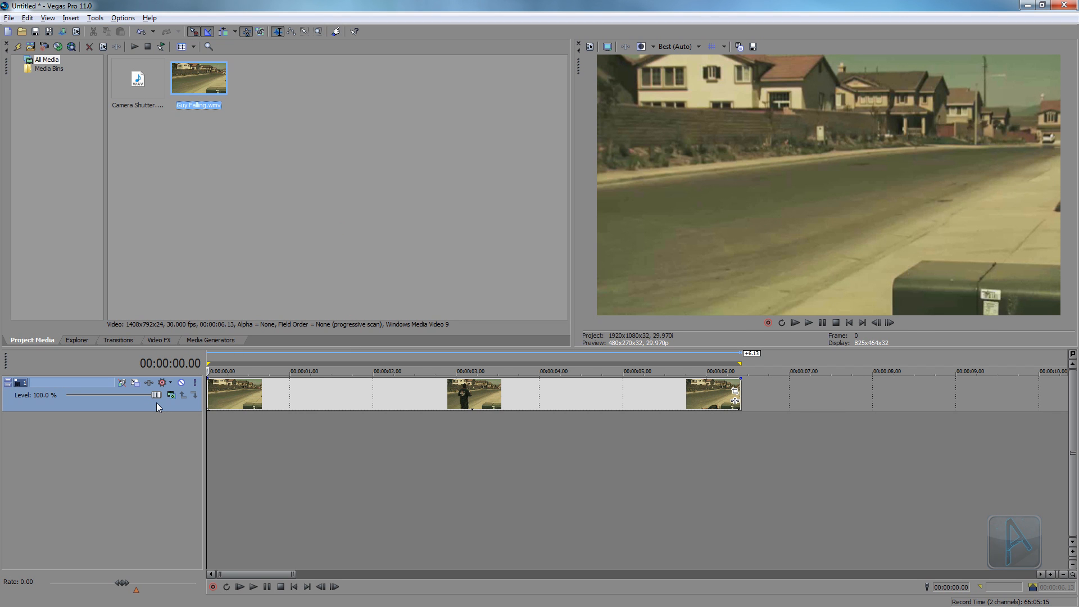
mouse_move(229, 414)
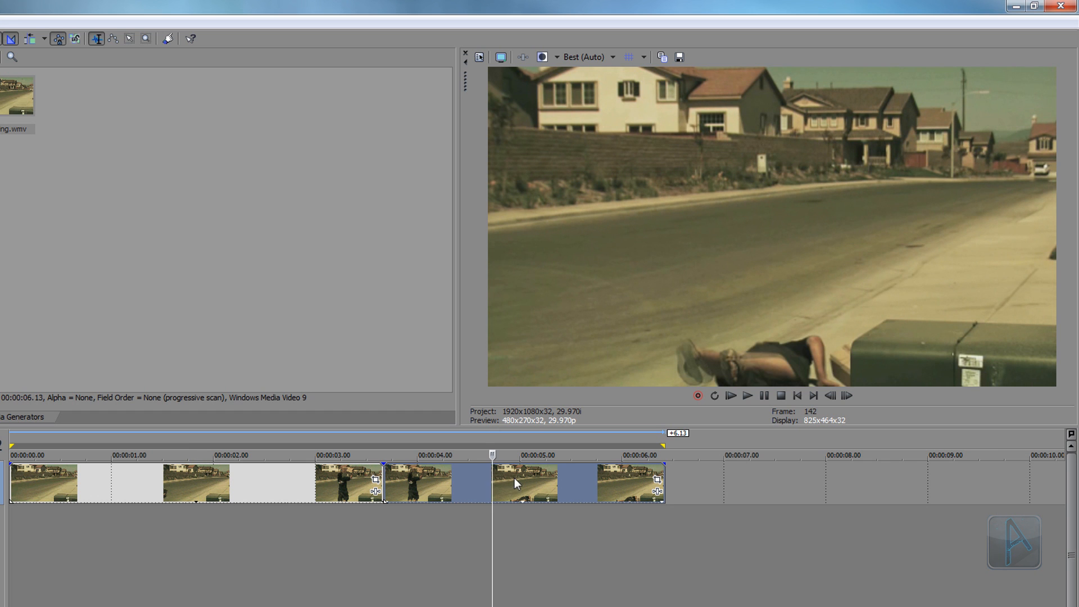
- Add a velocity envelope to the middle section and set its speed to exactly 0%
right_click(515, 483)
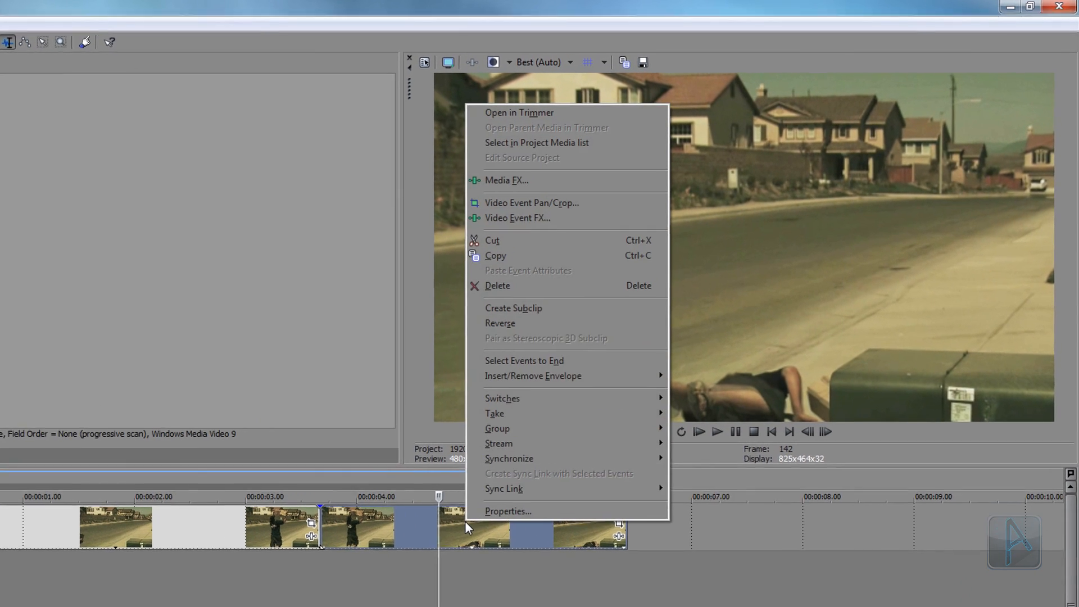
mouse_move(492, 414)
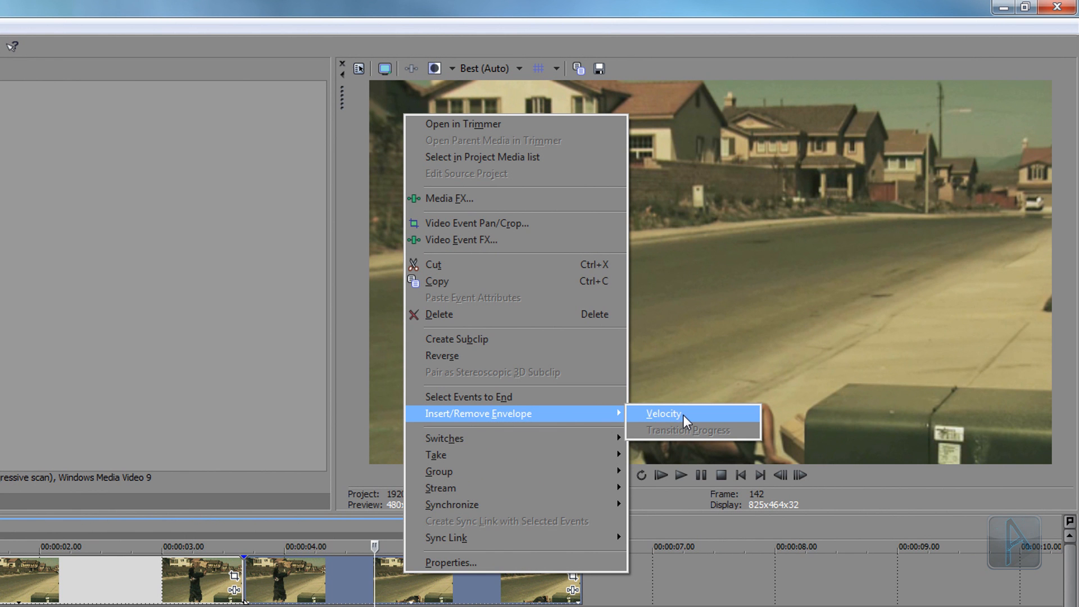
left_click(663, 413)
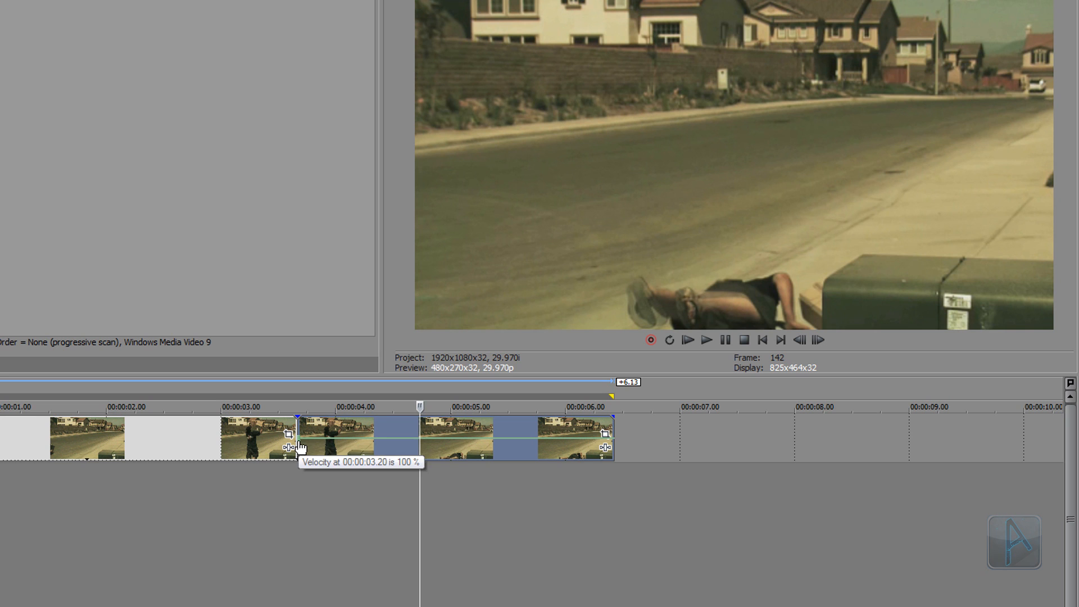
right_click(286, 434)
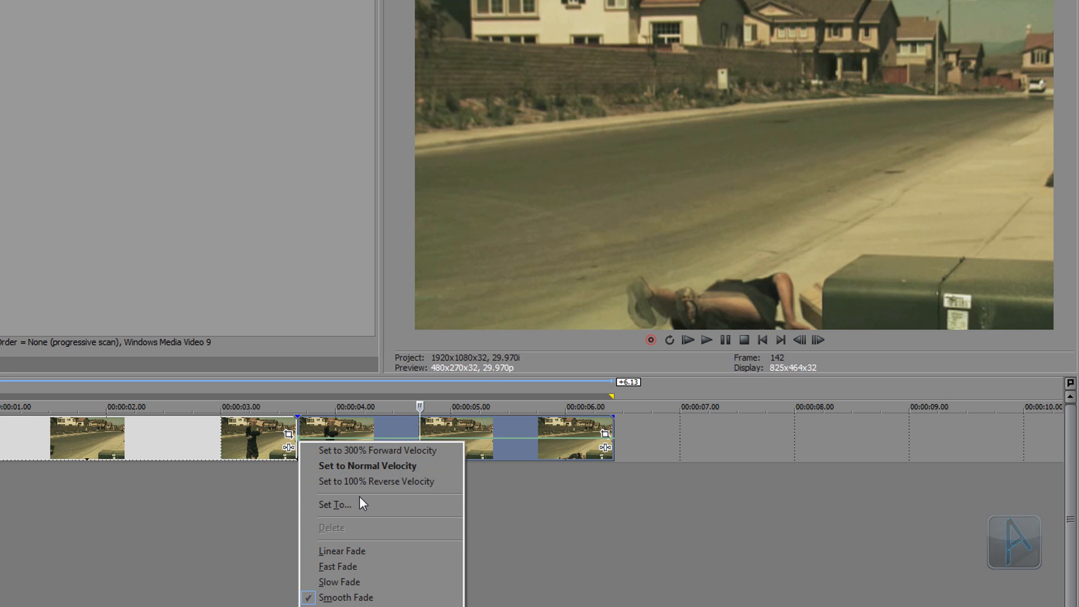
left_click(366, 465)
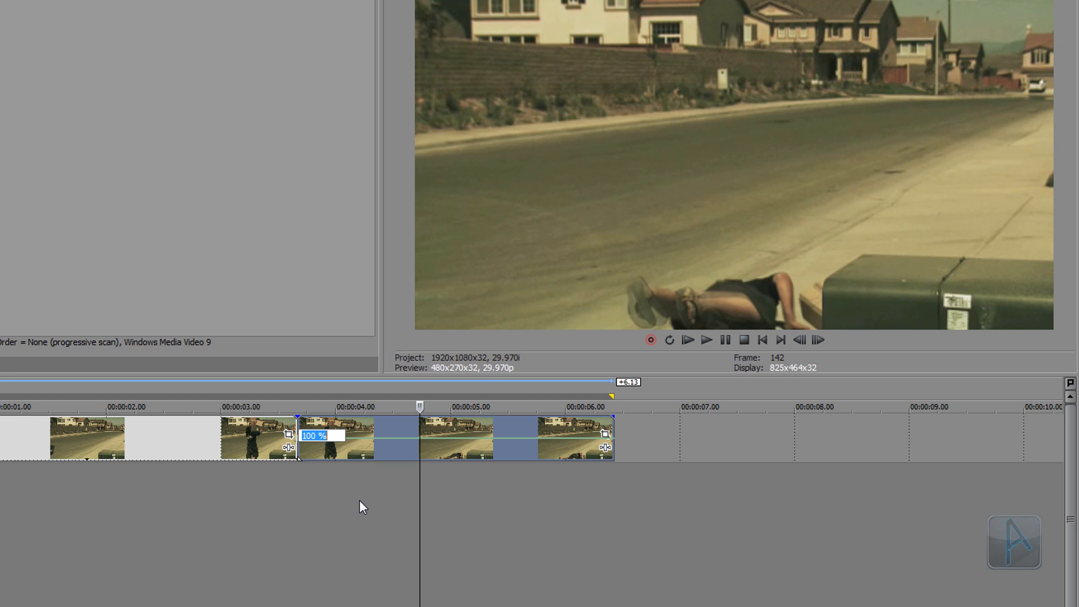
type("0")
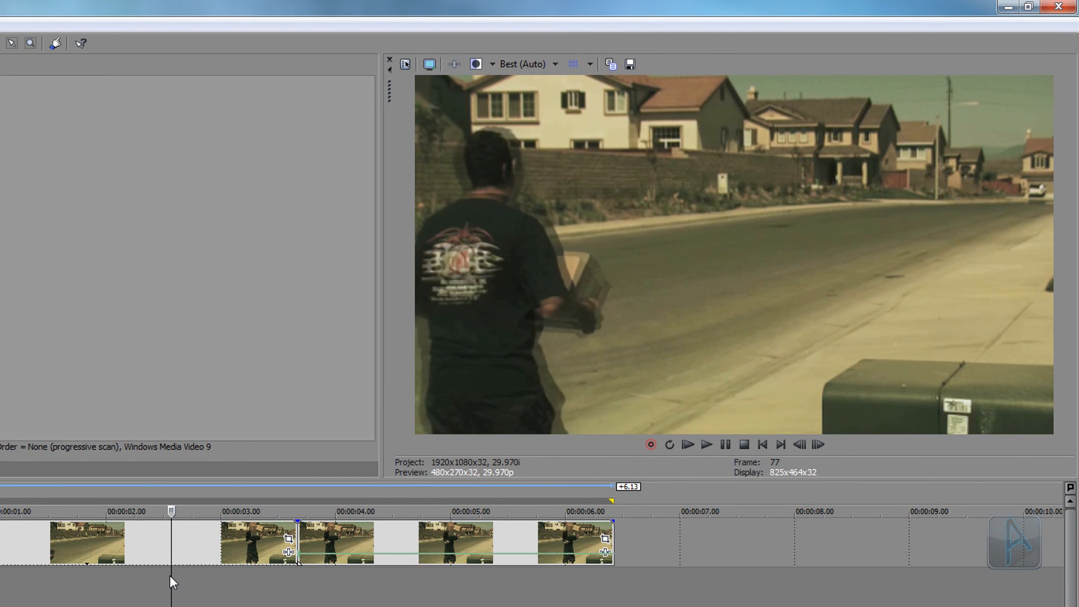
- Select the frozen section and shorten it by its right edge
left_click(706, 444)
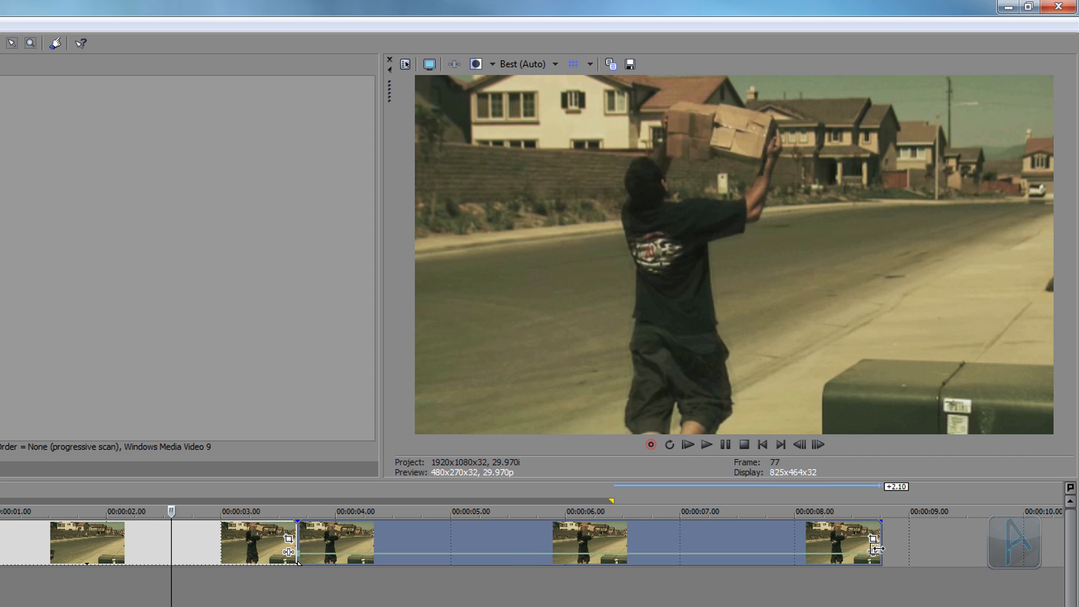
left_click(705, 445)
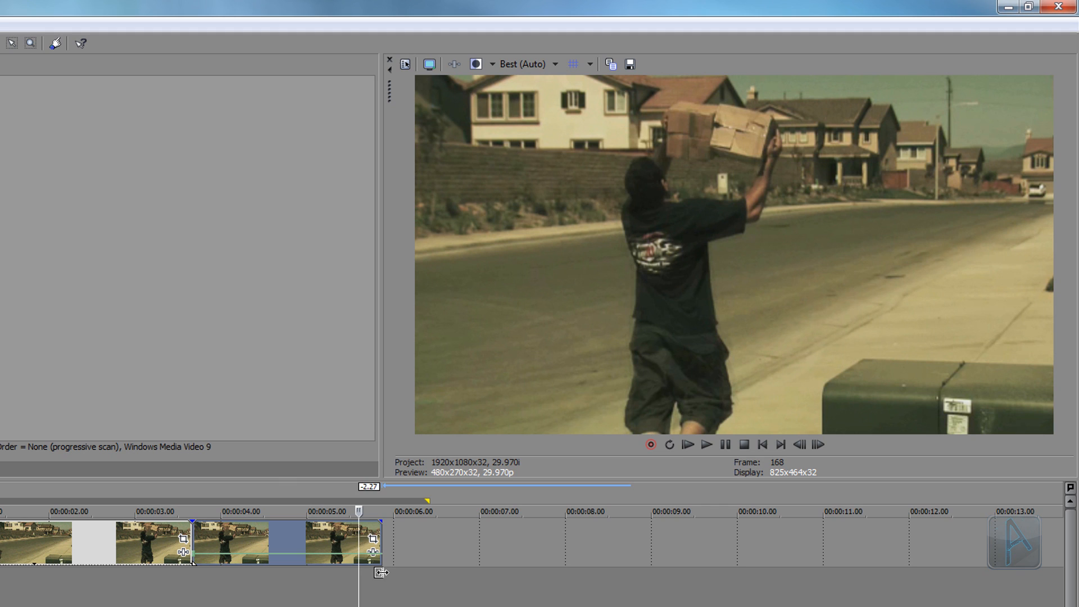
mouse_move(373, 538)
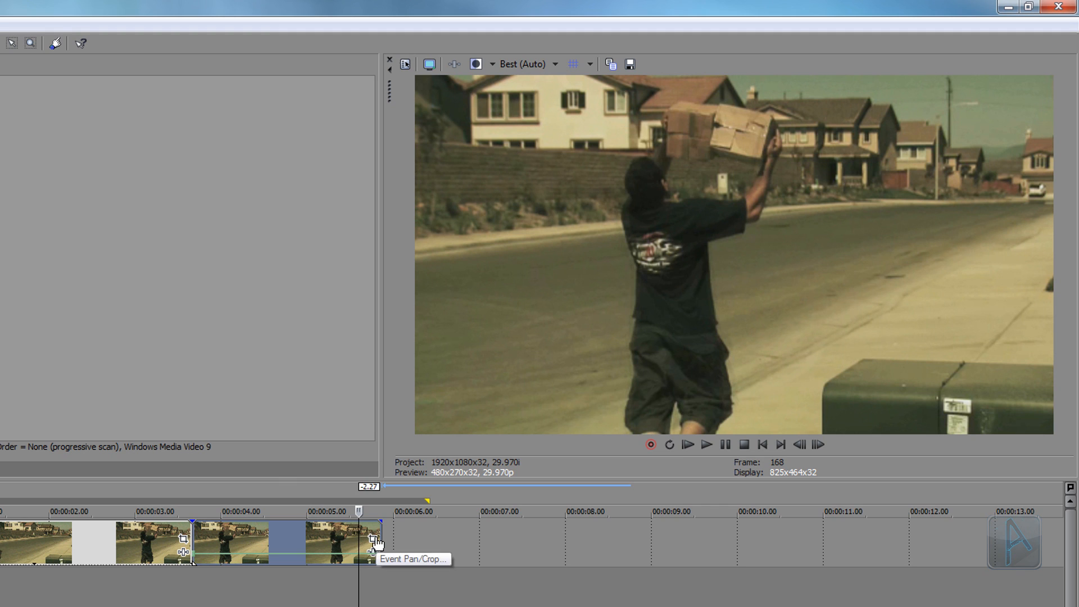
mouse_move(323, 540)
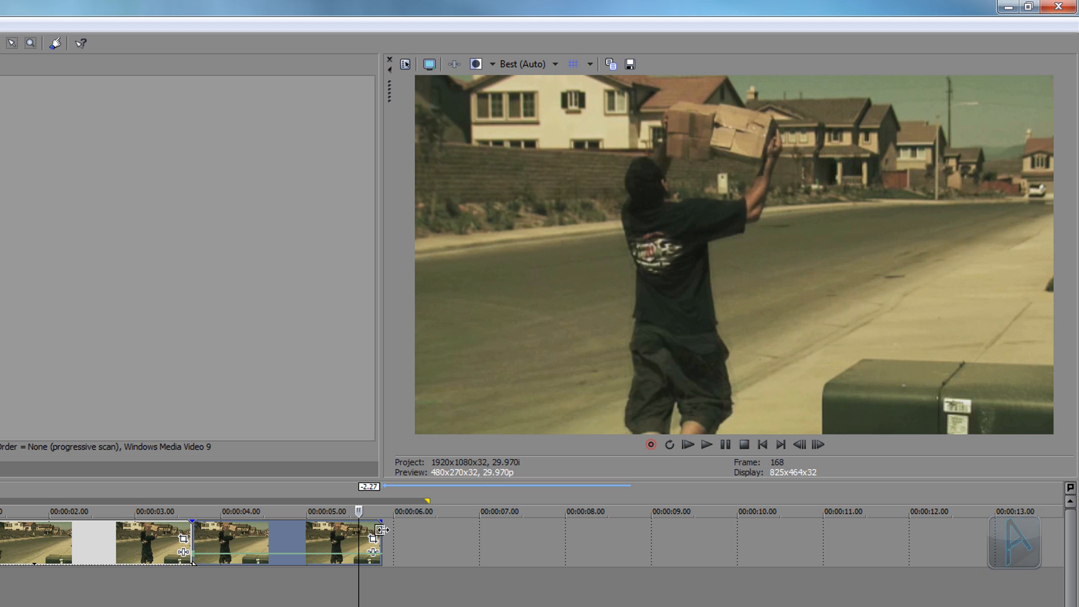
- Stretch the frozen hold out to about 7.5 seconds
left_click_drag(382, 540, 554, 541)
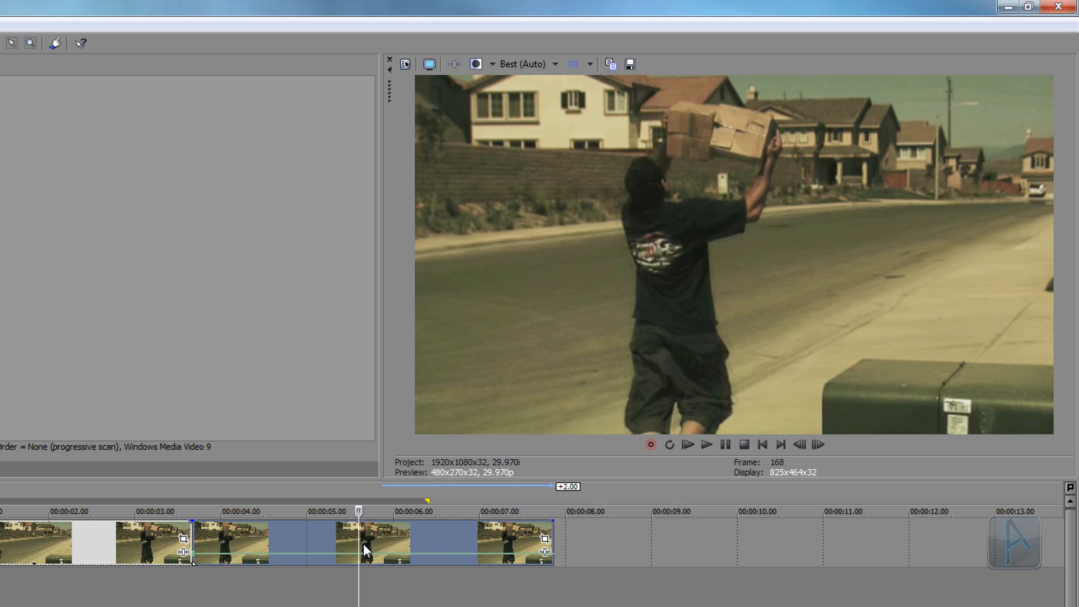
left_click_drag(358, 512, 371, 511)
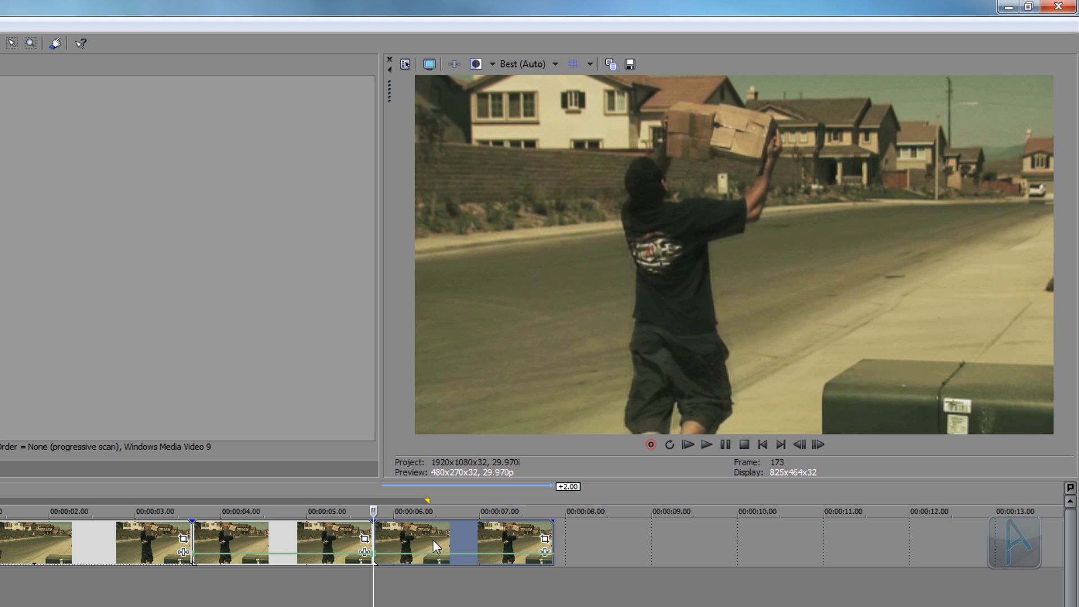
- Remove the velocity envelope from the section after the freeze and deselect the sections
right_click(436, 546)
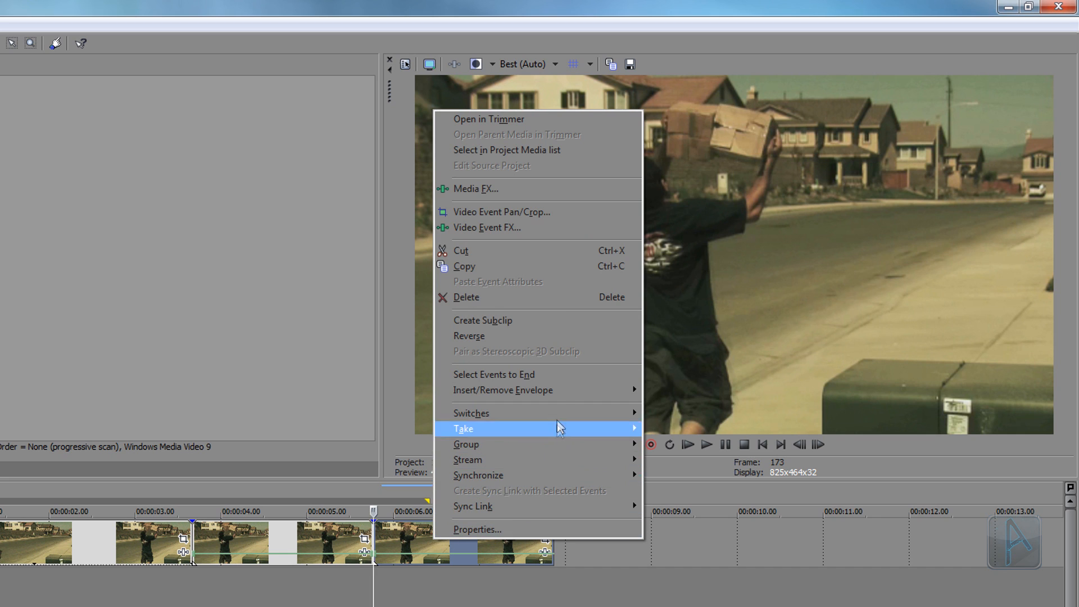
mouse_move(502, 390)
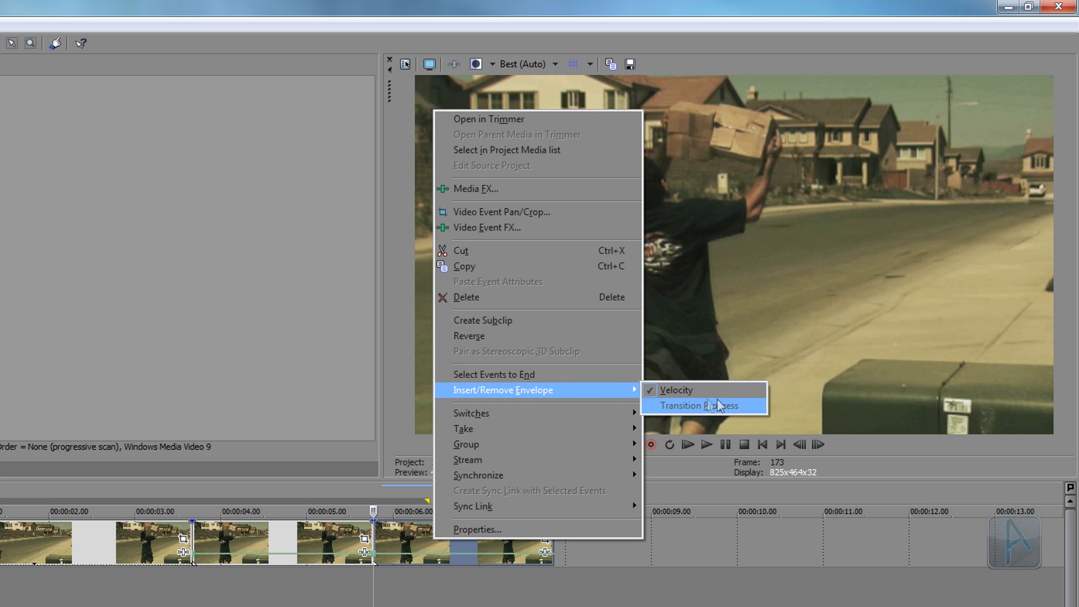
mouse_move(676, 390)
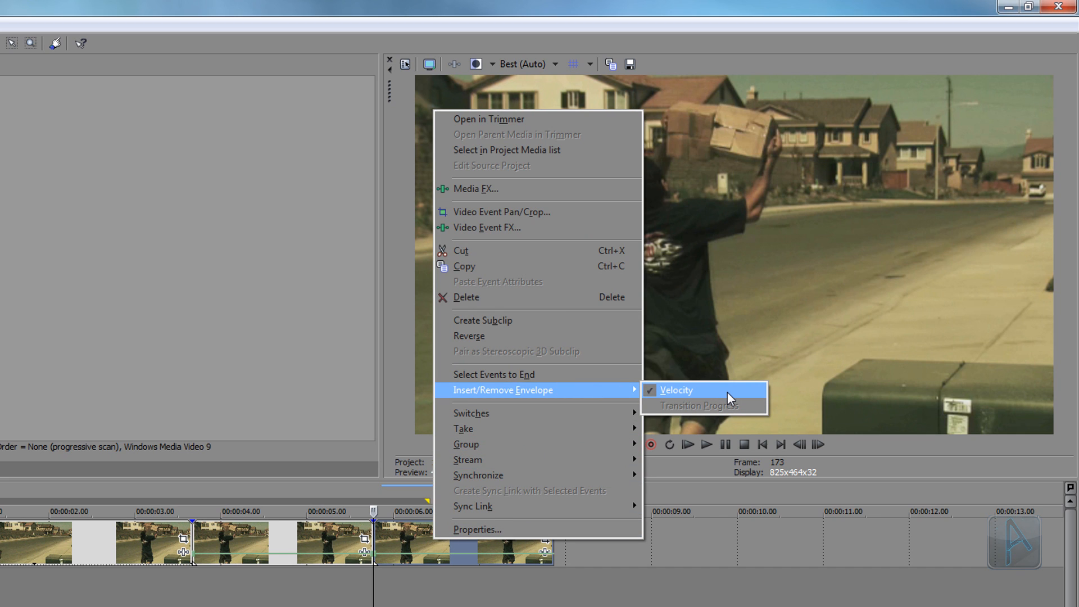
left_click(676, 390)
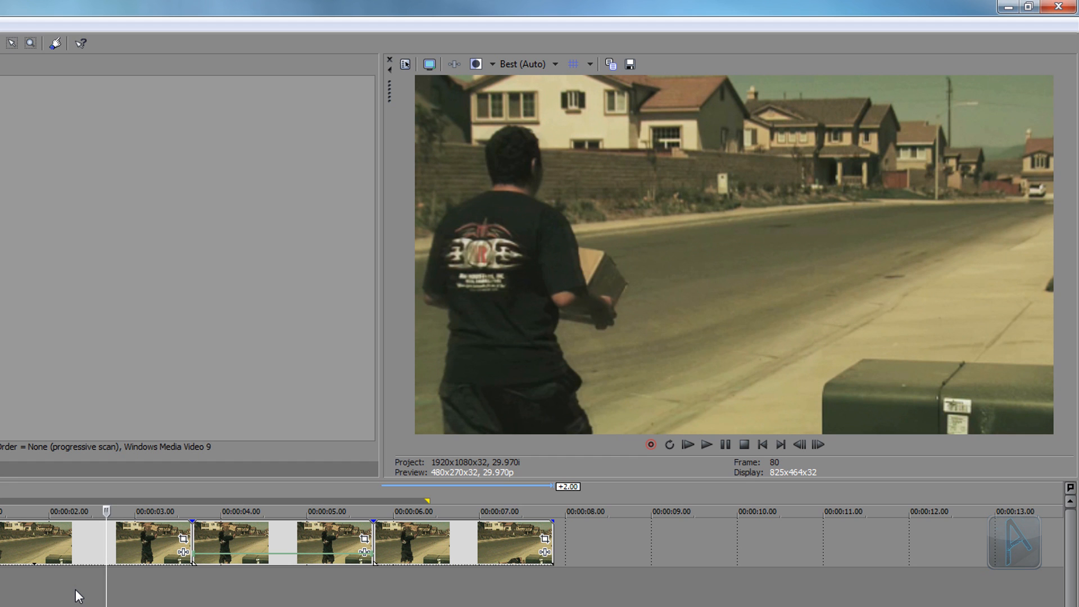
left_click(705, 444)
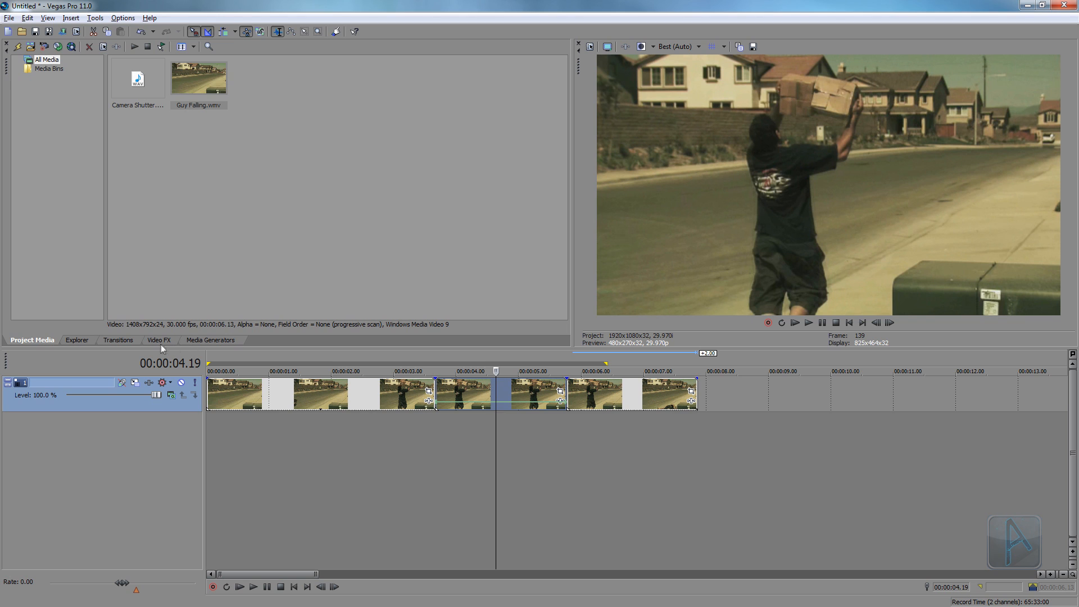
- Apply the 100% Black and White video effect to the frozen section
left_click(158, 339)
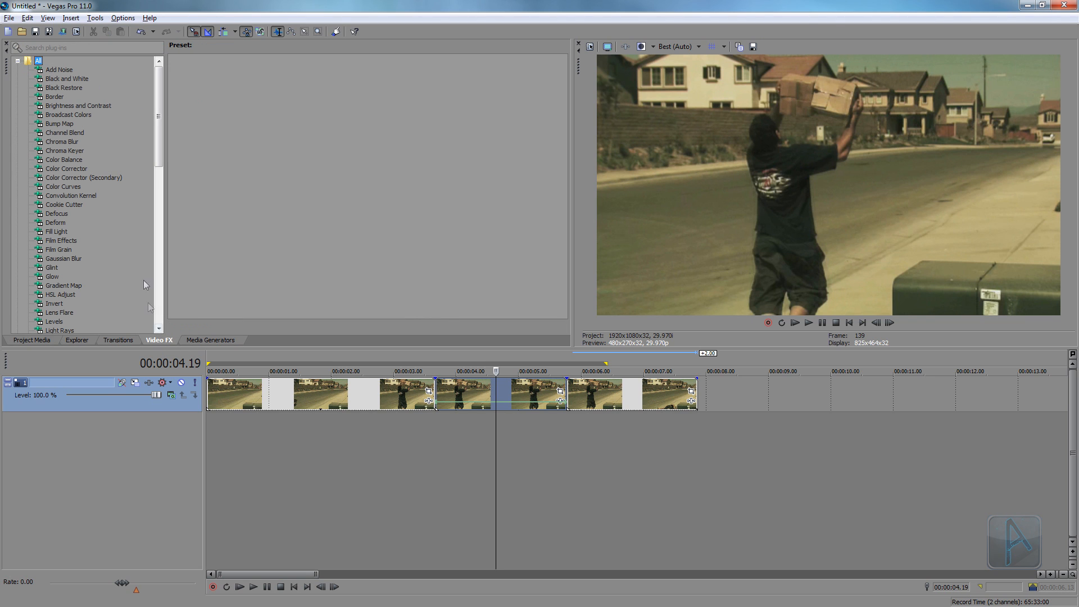
mouse_move(86, 82)
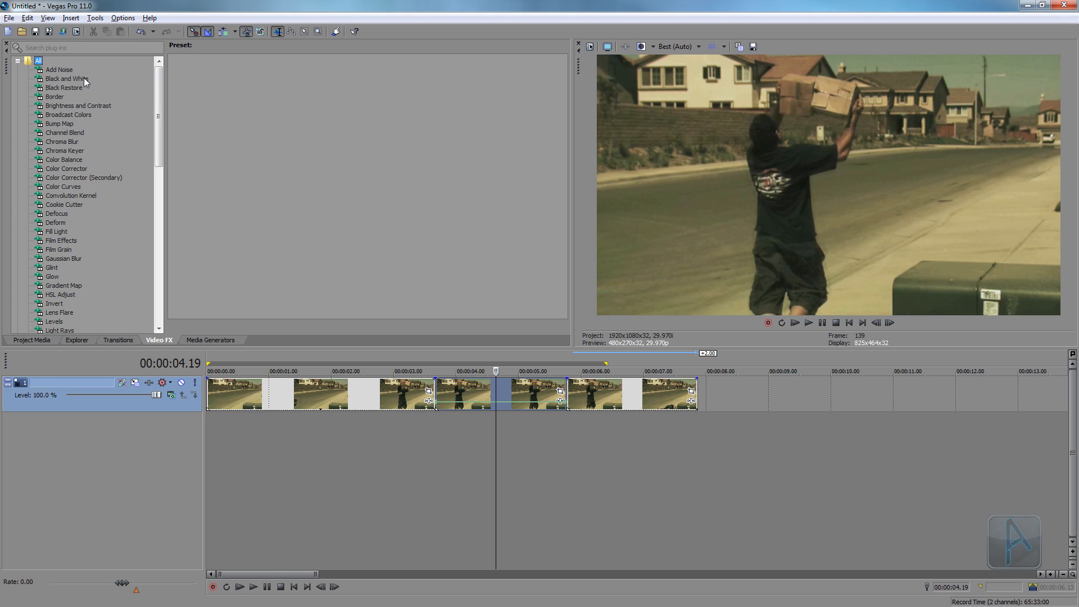
left_click(64, 78)
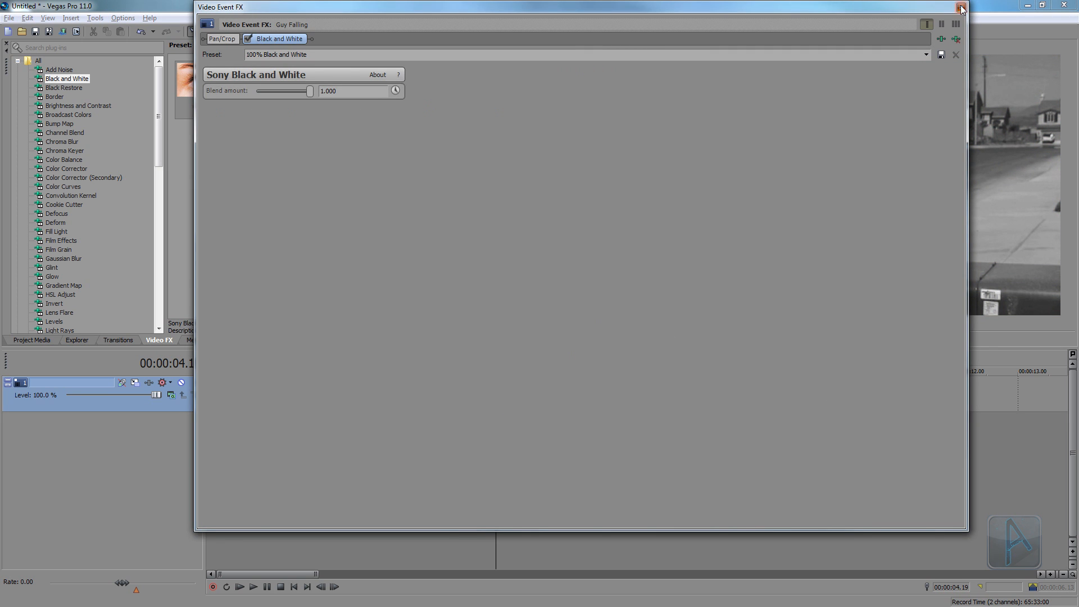
left_click(961, 7)
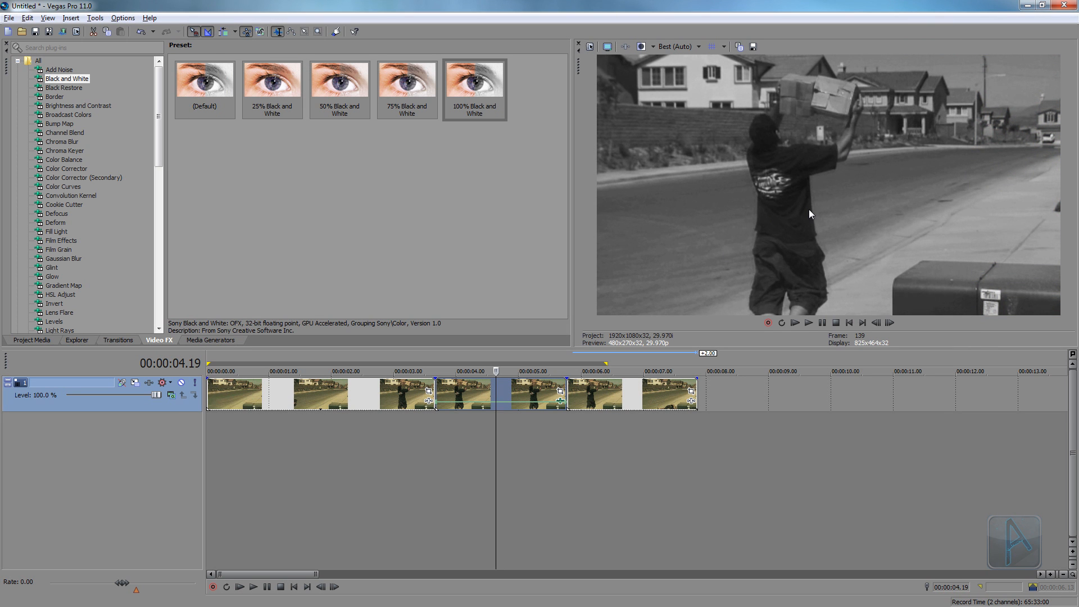
mouse_move(100, 123)
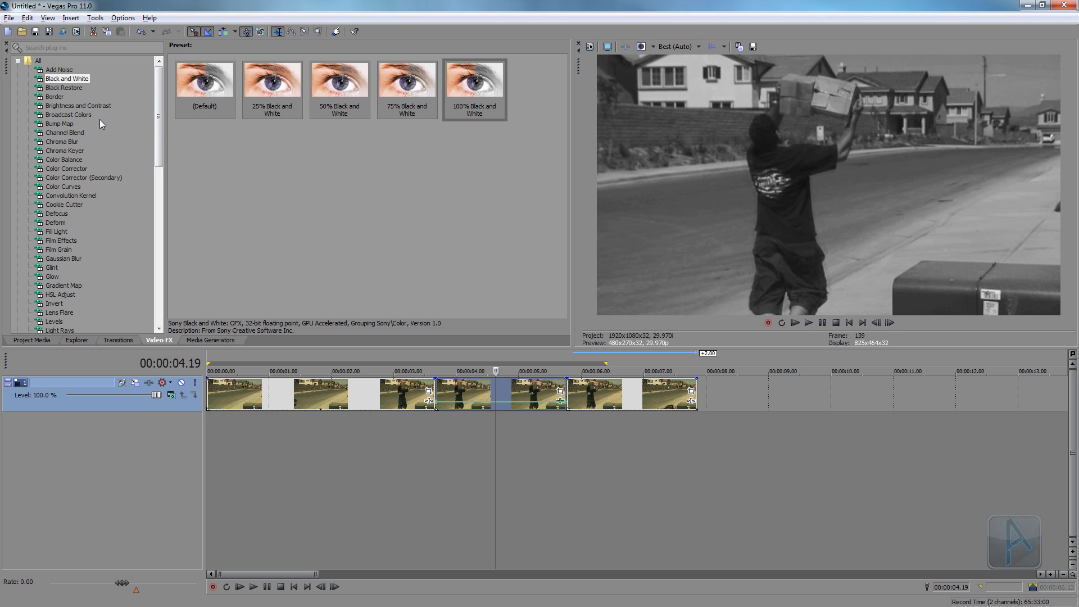
- Browse Video FX to Soft Contrast and apply its Warm Vignette preset to the frozen section
left_click(69, 115)
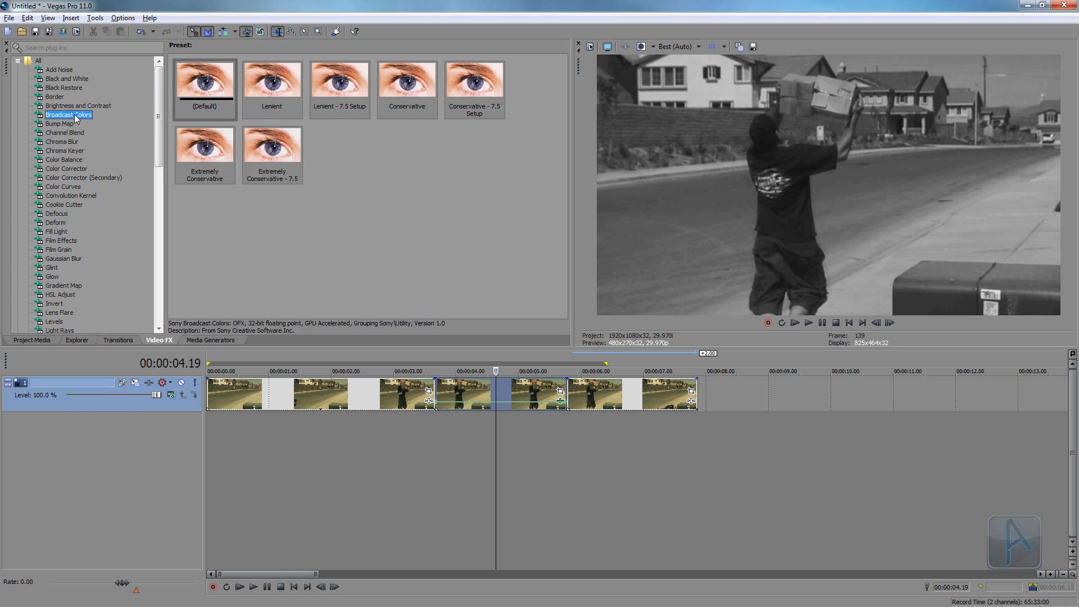
left_click(69, 321)
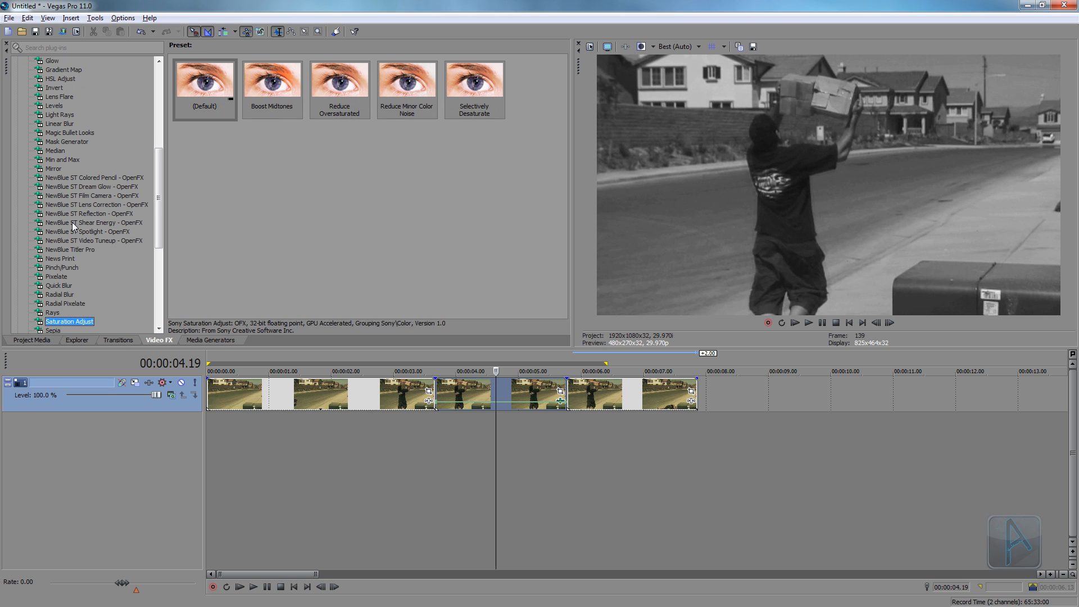
left_click(63, 321)
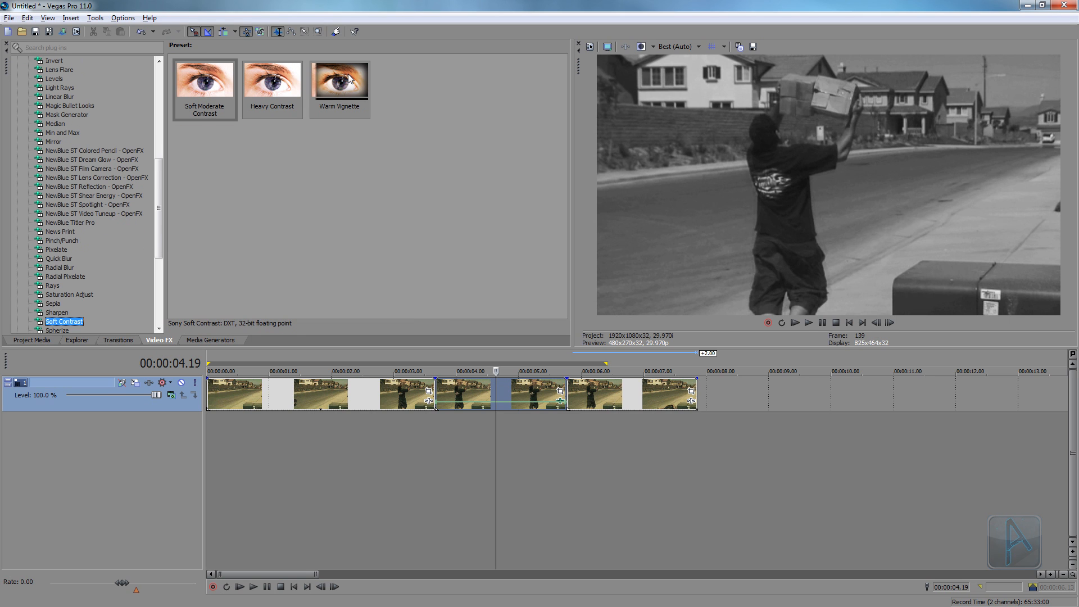
left_click(339, 78)
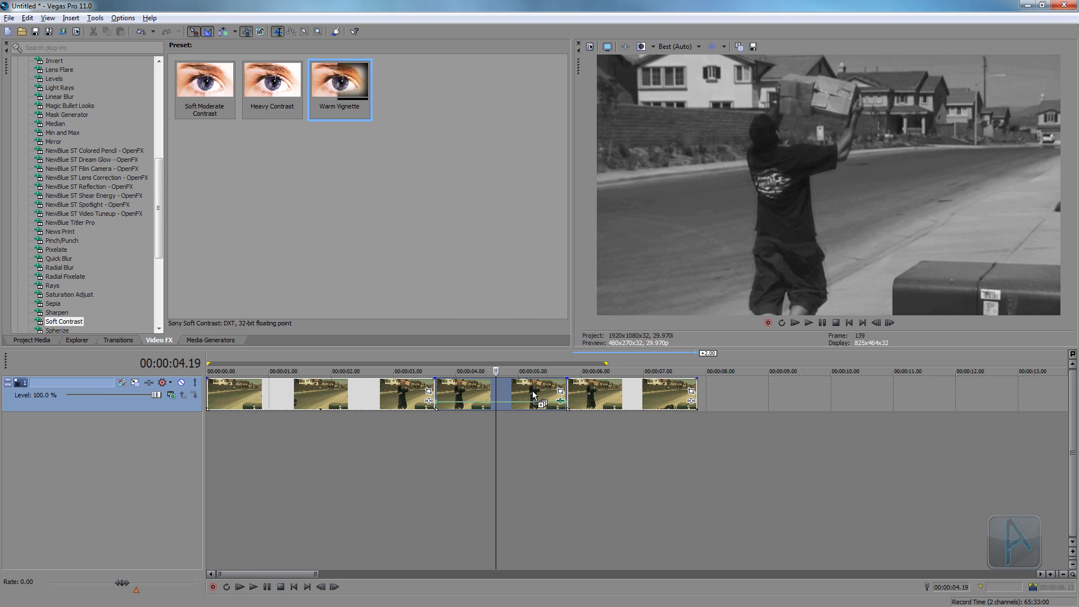
double_click(340, 79)
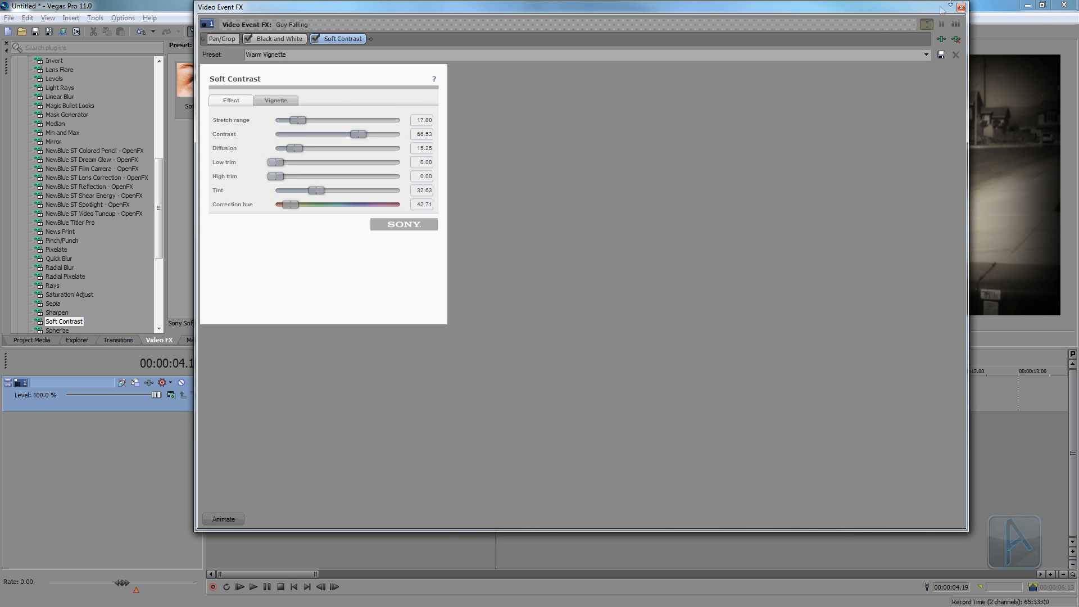